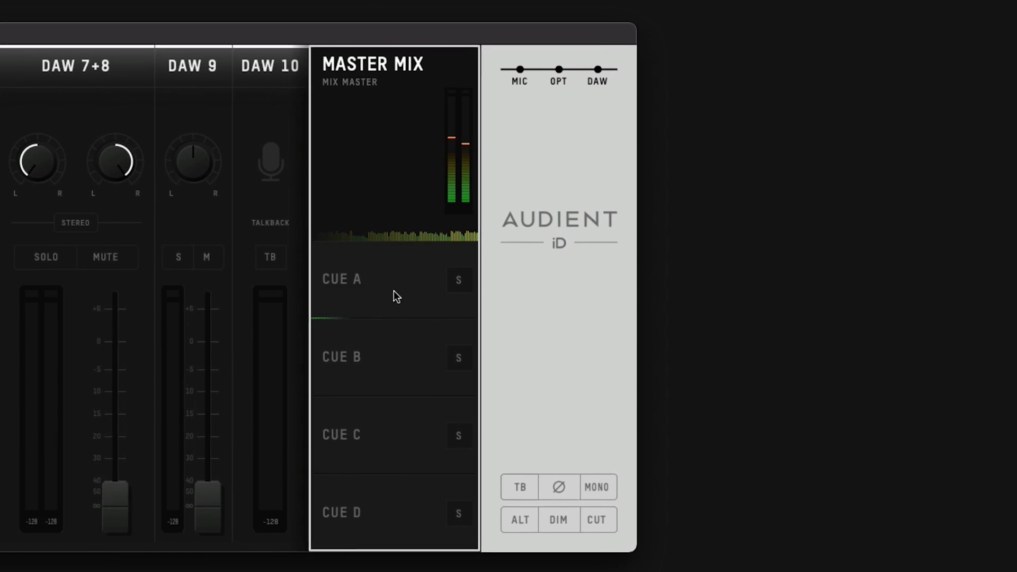
Show the Cue A mix in the mixer, then return to the Master Mix
click(342, 279)
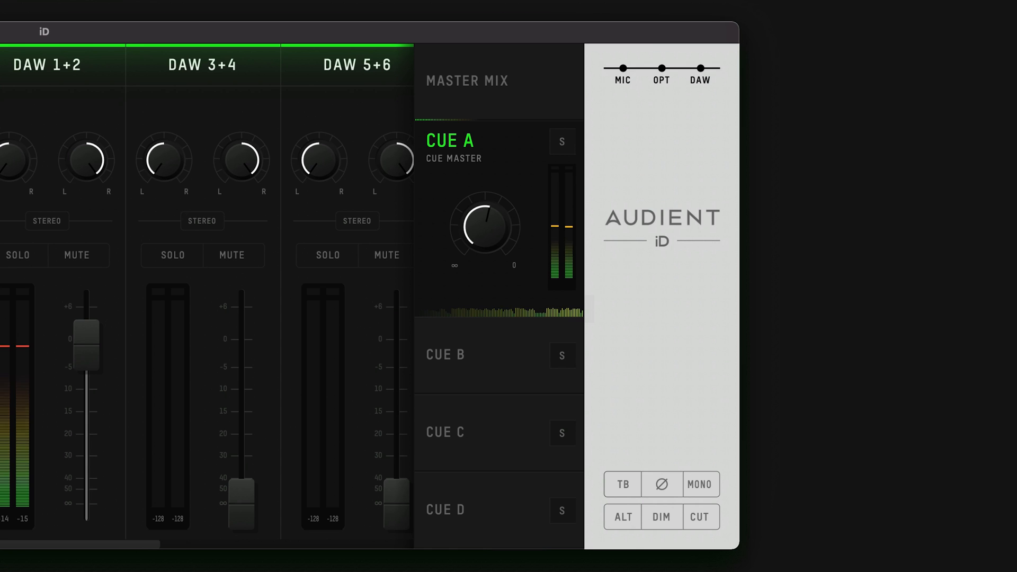
click(561, 141)
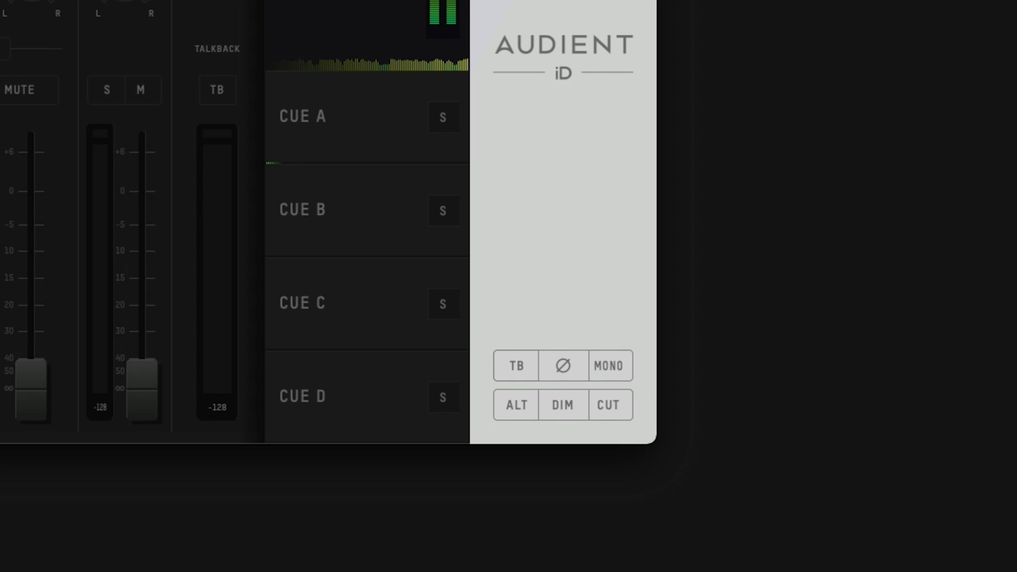
click(607, 405)
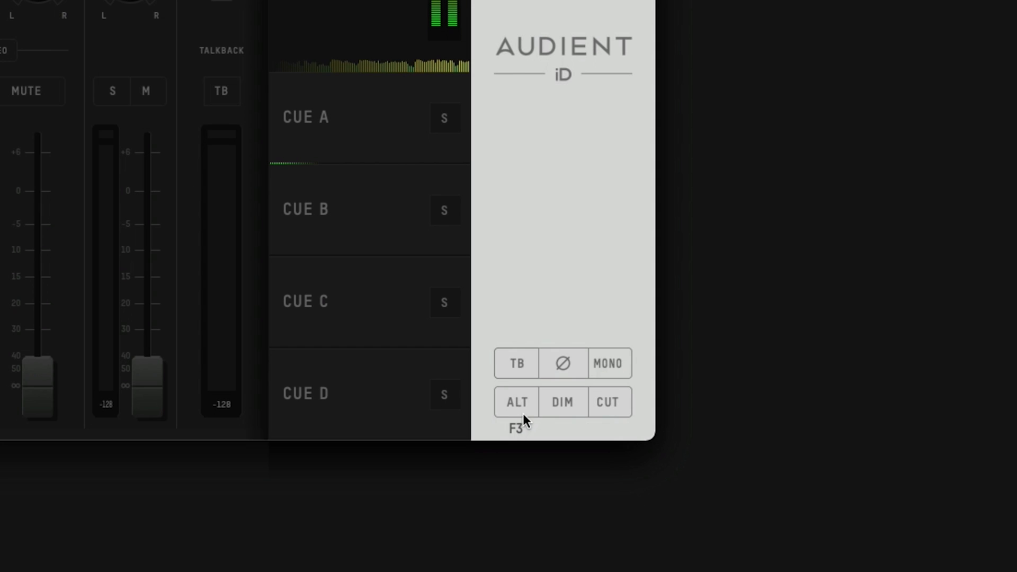
click(515, 402)
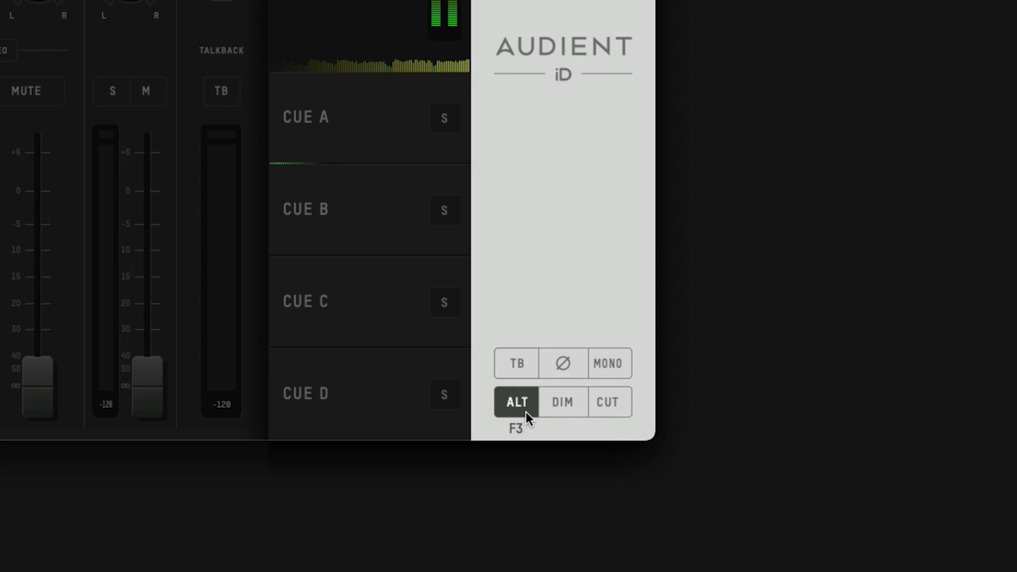
click(516, 402)
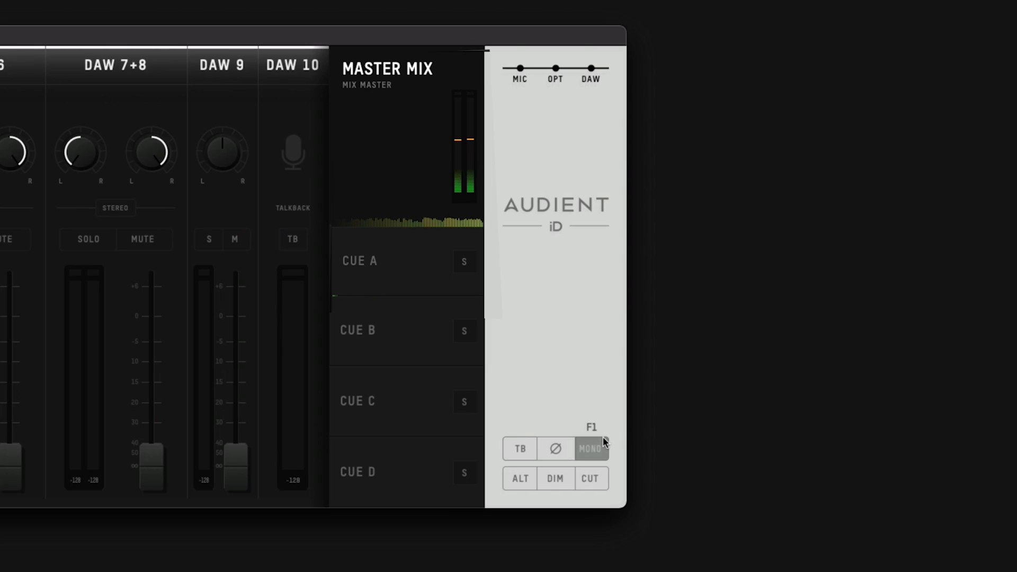
click(589, 449)
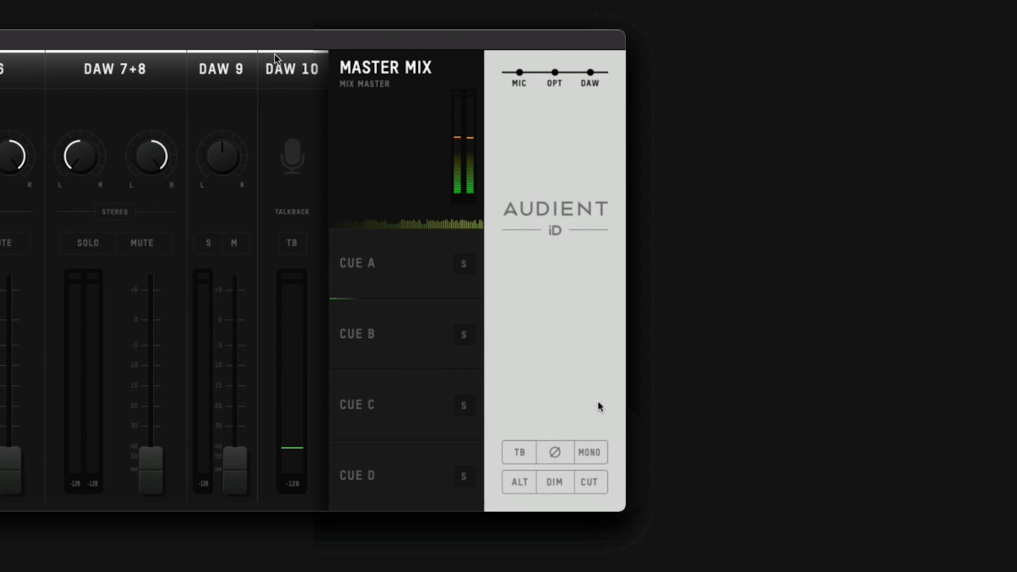
click(554, 453)
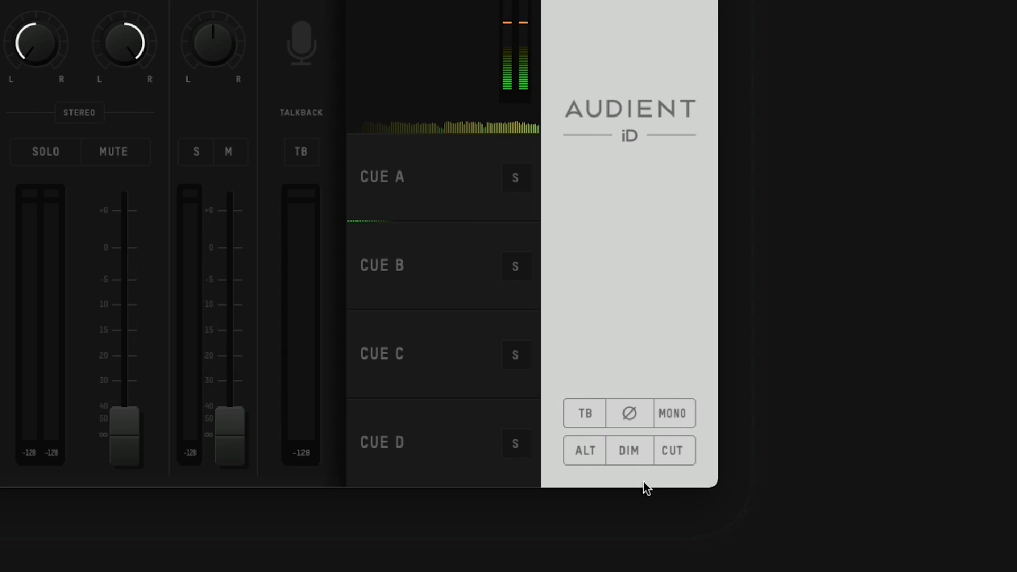
click(628, 450)
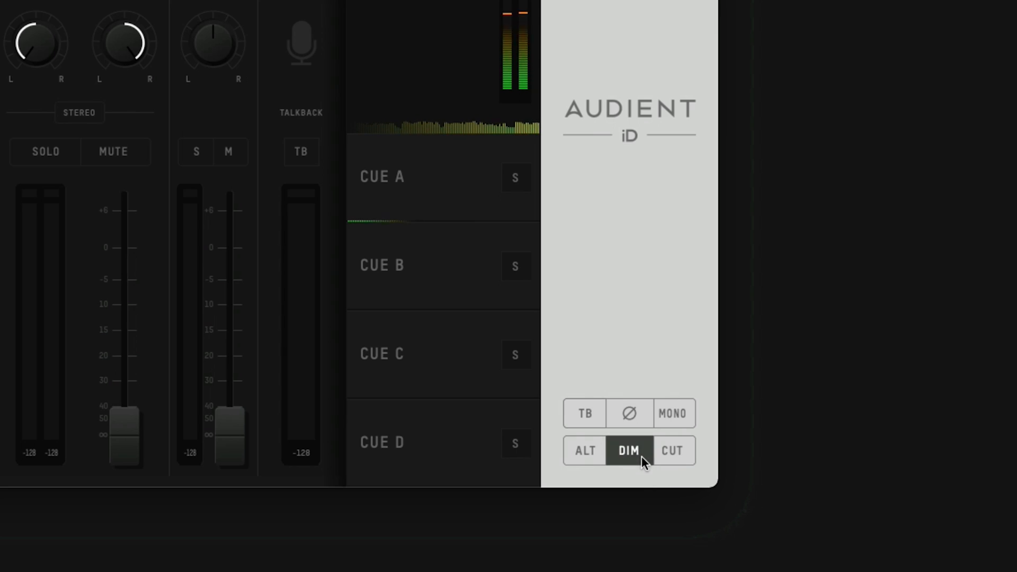
click(673, 452)
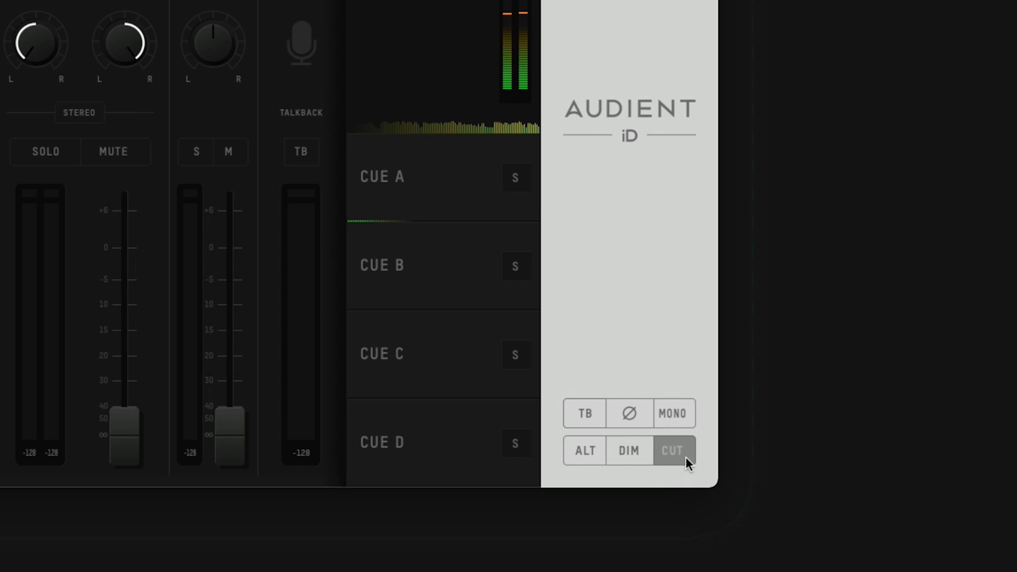
click(674, 450)
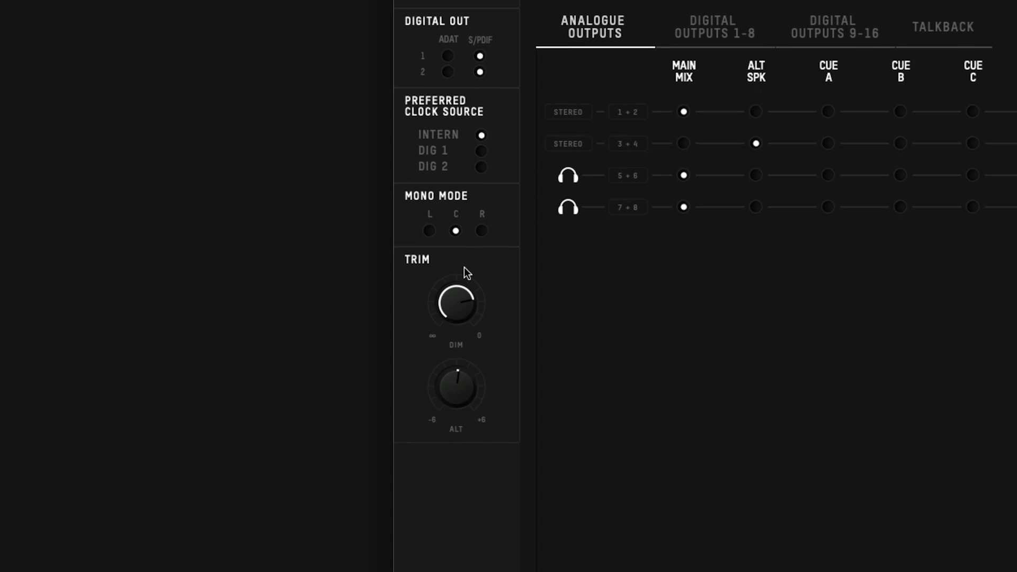
Reveal the View menu listing the panels that can be shown
scroll(down, 3)
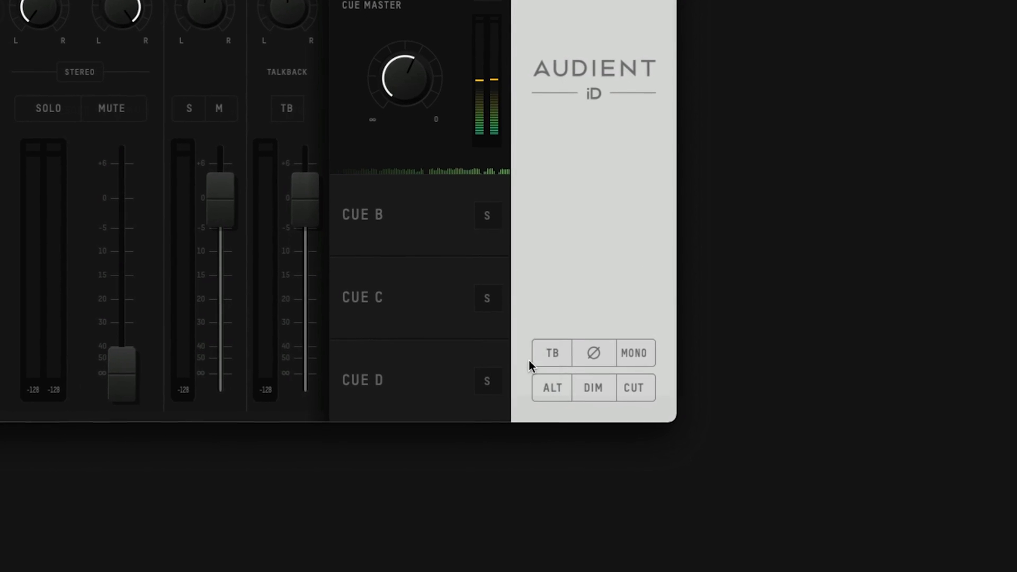
click(266, 18)
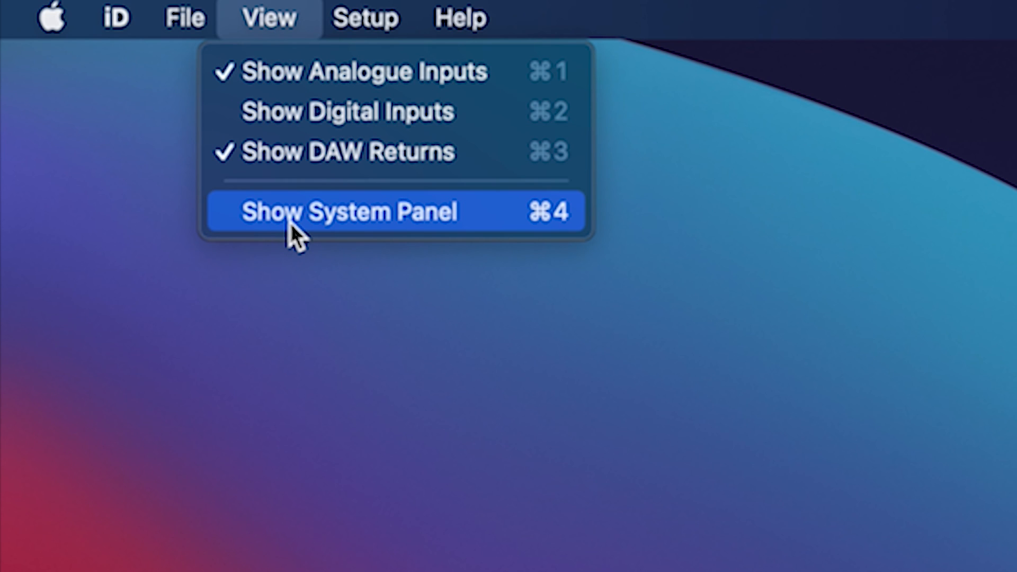
Show the System Panel and read through the Clocking Explained support article
click(349, 212)
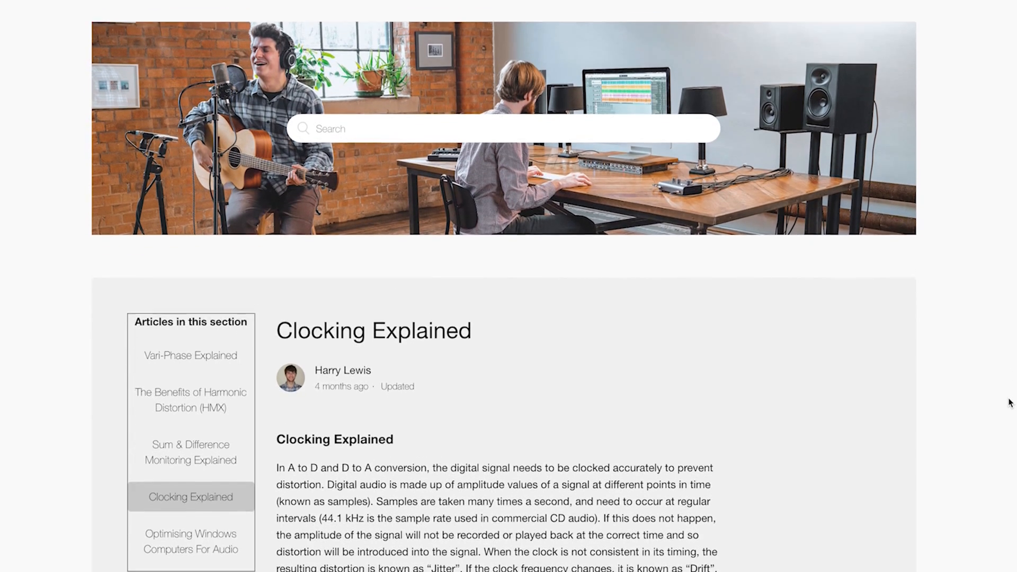
scroll(down, 3)
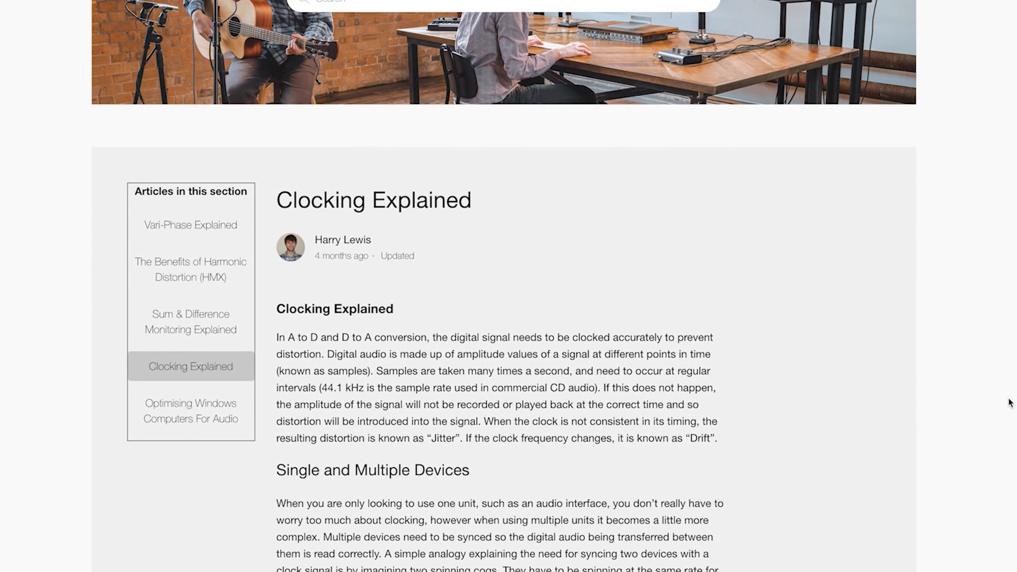
scroll(down, 3)
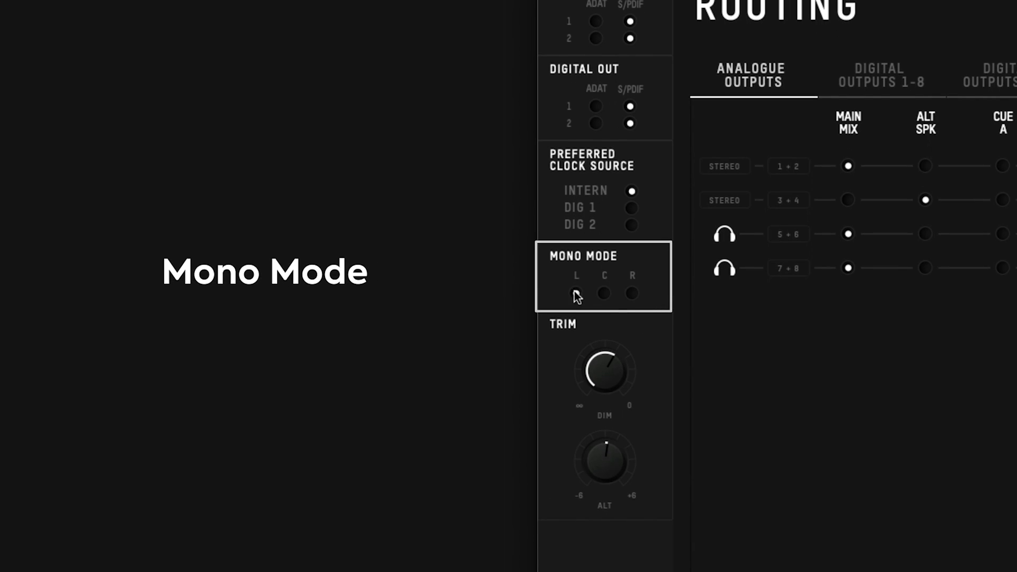
Try Mono Mode on the left and right channels before settling the selection
click(577, 294)
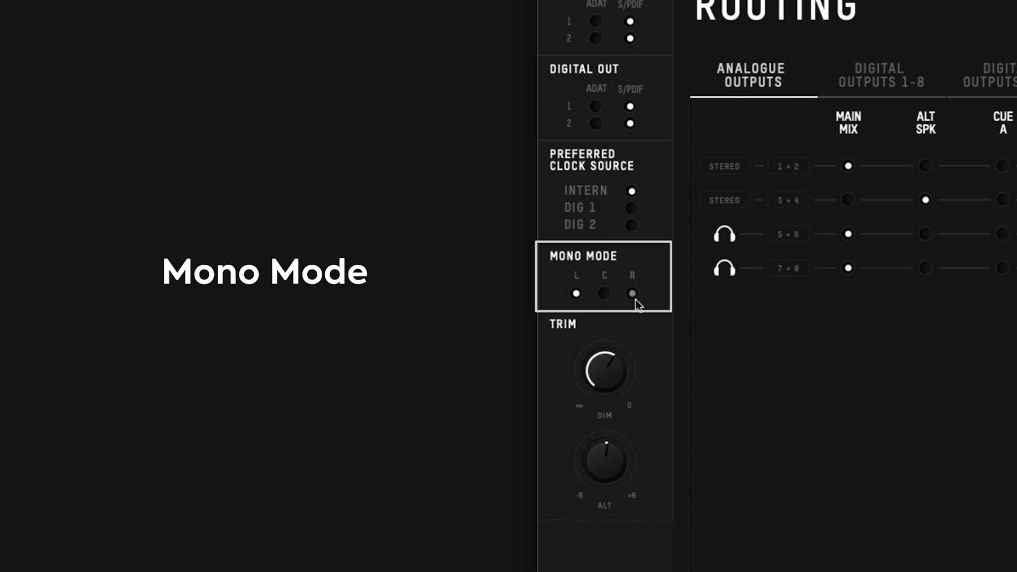
click(631, 293)
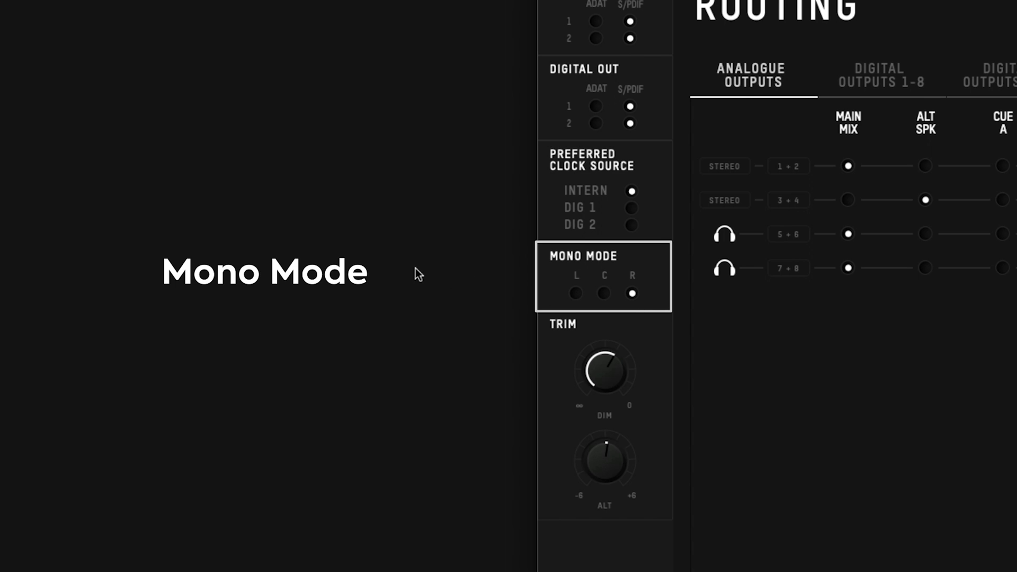
click(602, 294)
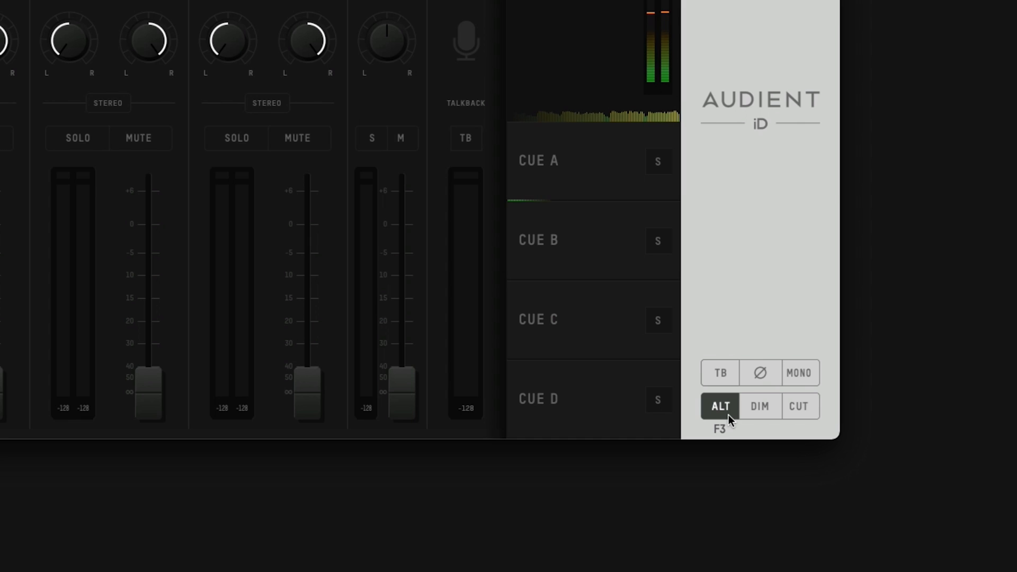
Toggle alternate-speaker monitoring while reviewing the analogue output routing grid
click(719, 406)
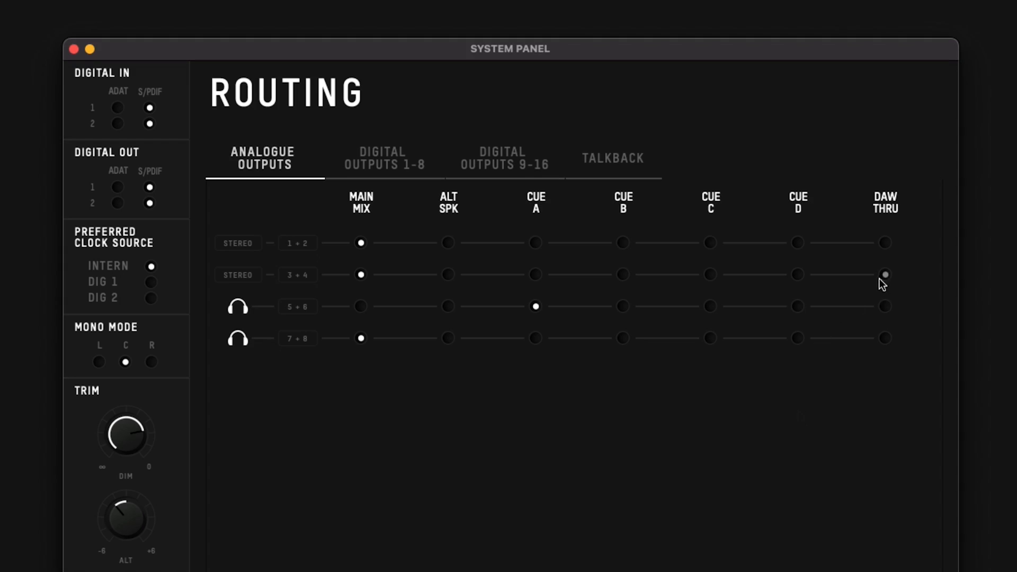
mouse_move(883, 283)
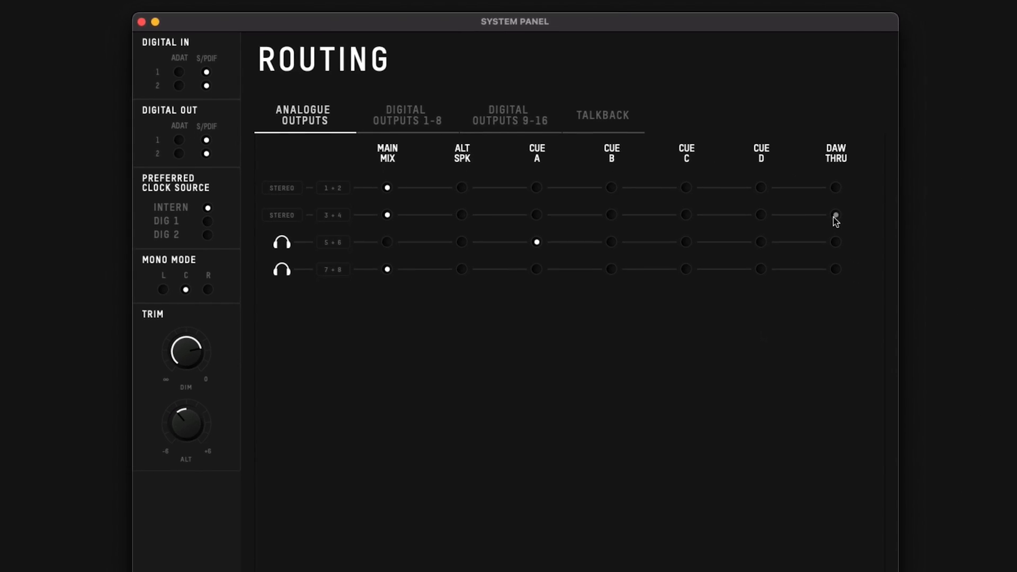
Route outputs 3+4 to DAW Thru past the loudness warning, then restore them as a stereo pair
click(836, 215)
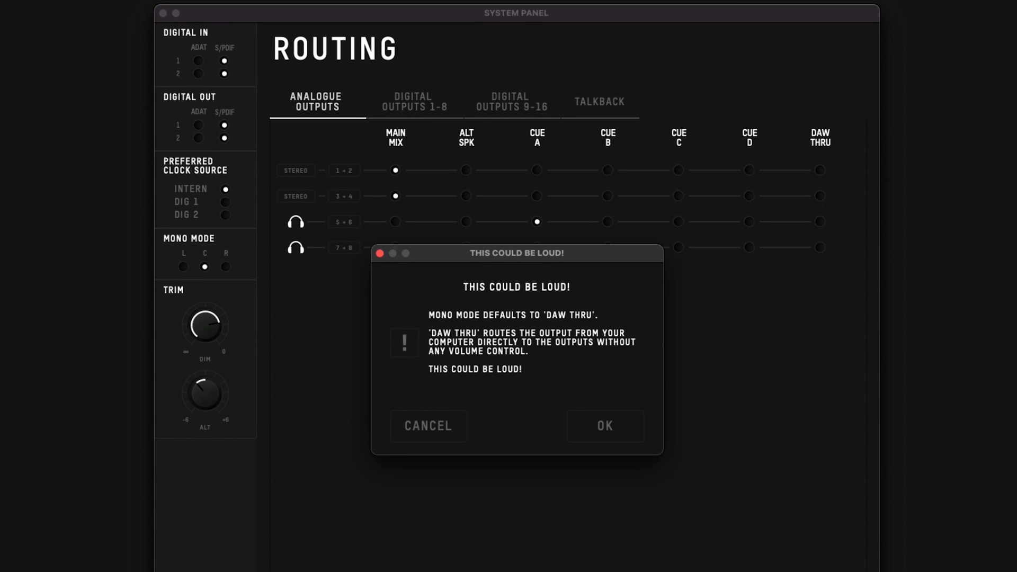
mouse_move(381, 472)
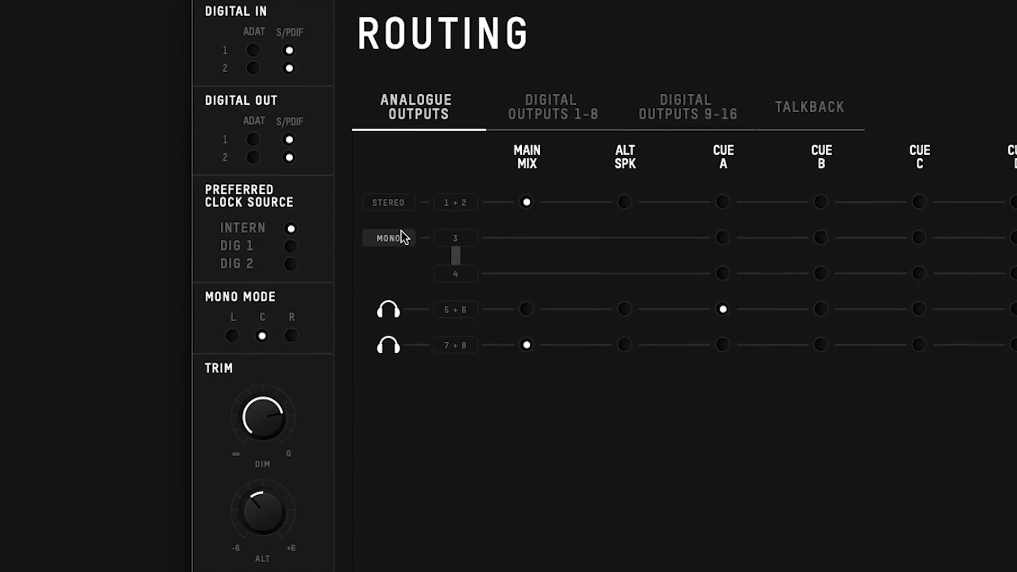
click(388, 238)
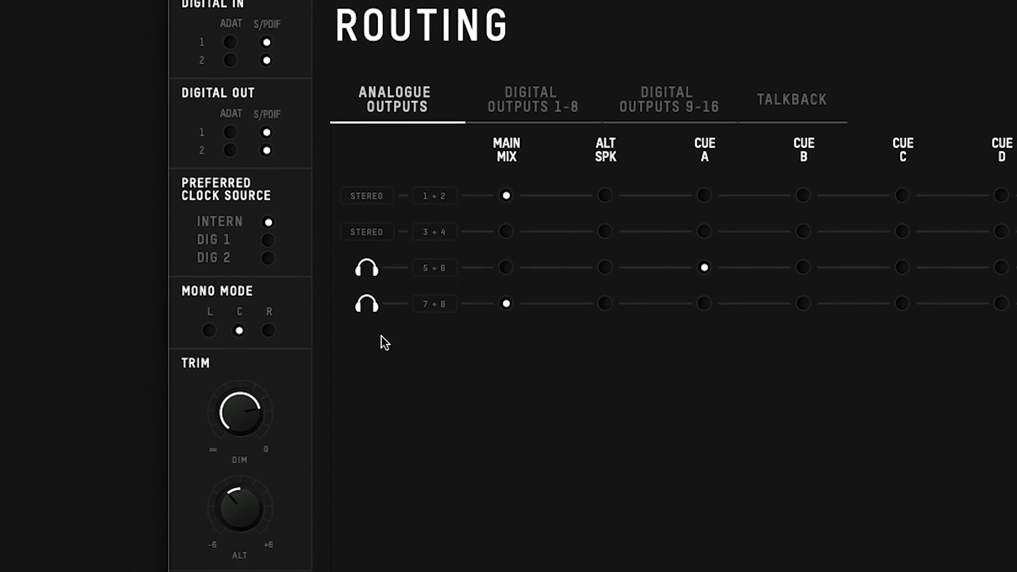